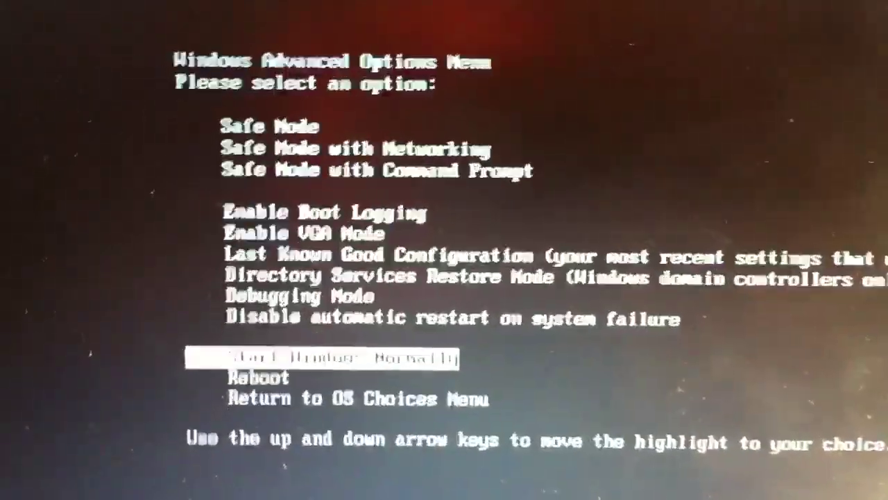
Step: Move the boot menu highlight up, then down to Directory Services Restore Mode
key("Up")
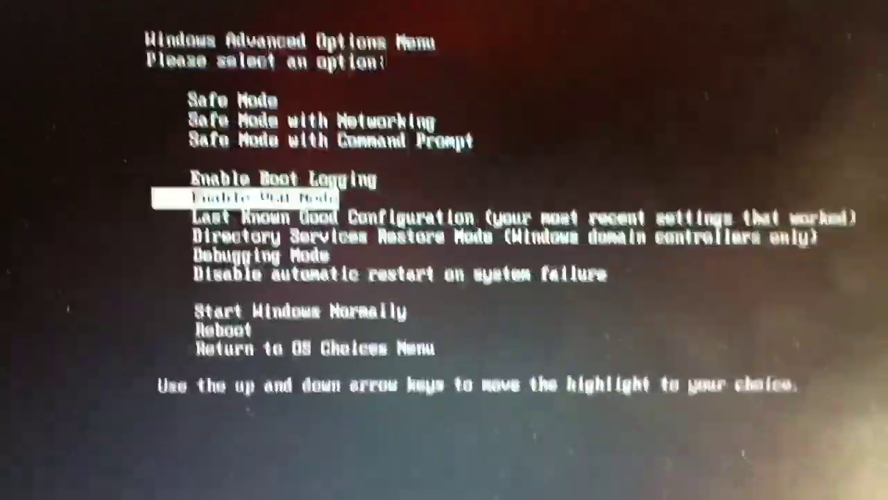
key("Down")
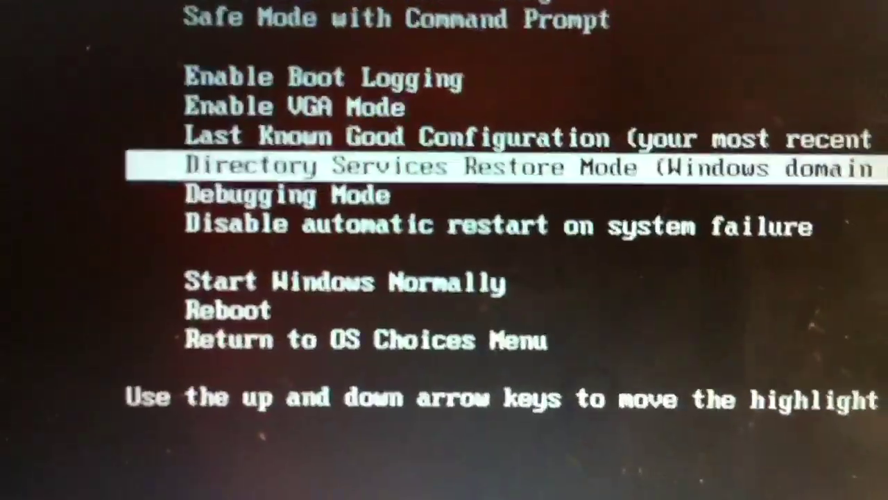